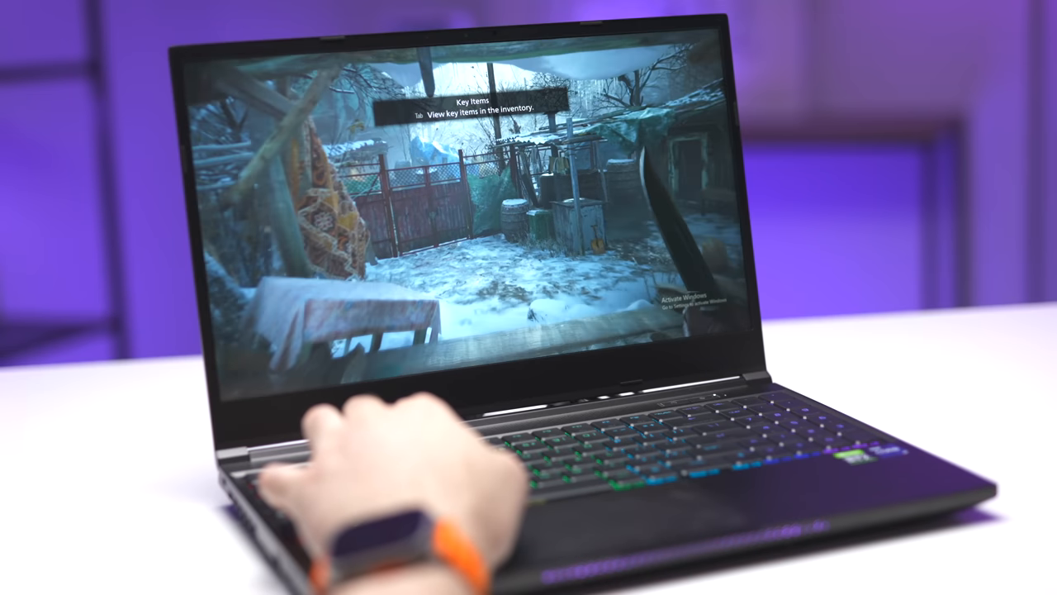
Step: Leave the game from the title screen and return to the macOS desktop with Spotlight open
{"action": "key", "text": "Tab"}
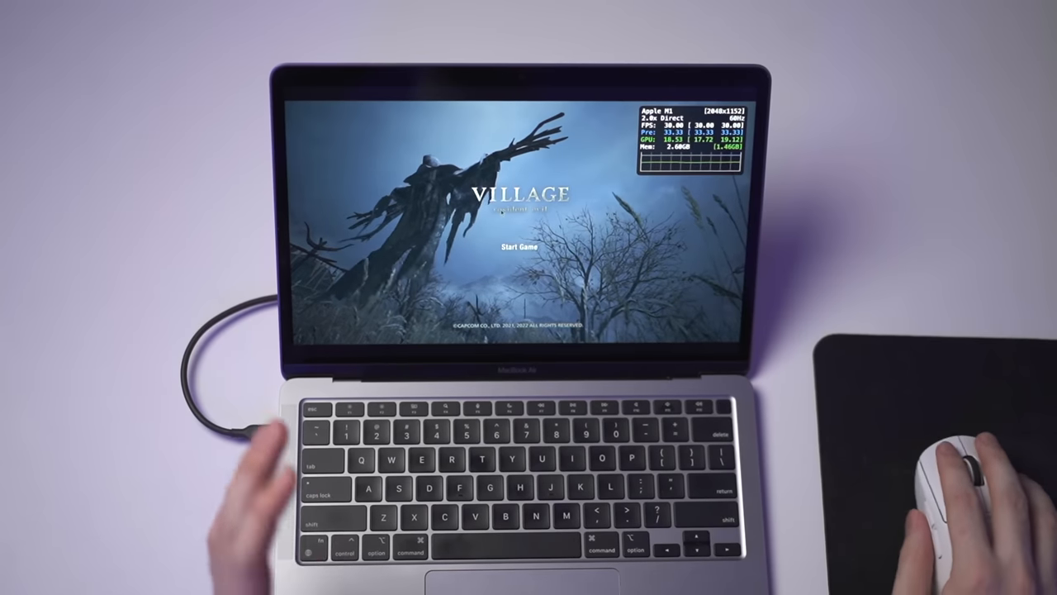
{"action": "left_click", "coordinate": [515, 249]}
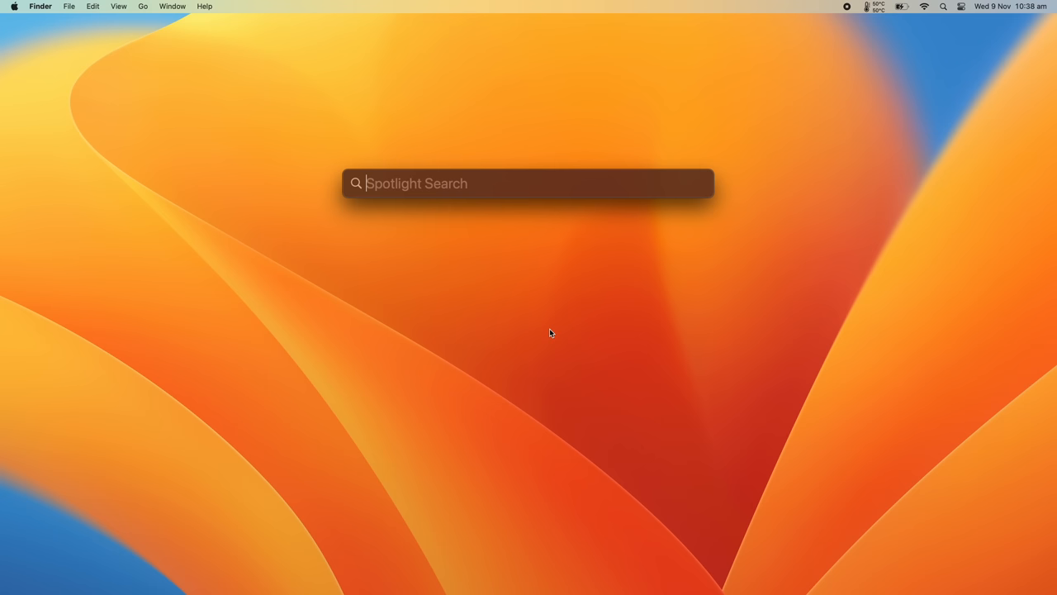
Step: Launch the App Store via Spotlight, search 'resident evil' and scroll to the Resident Evil Village listing
{"action": "type", "text": "app store"}
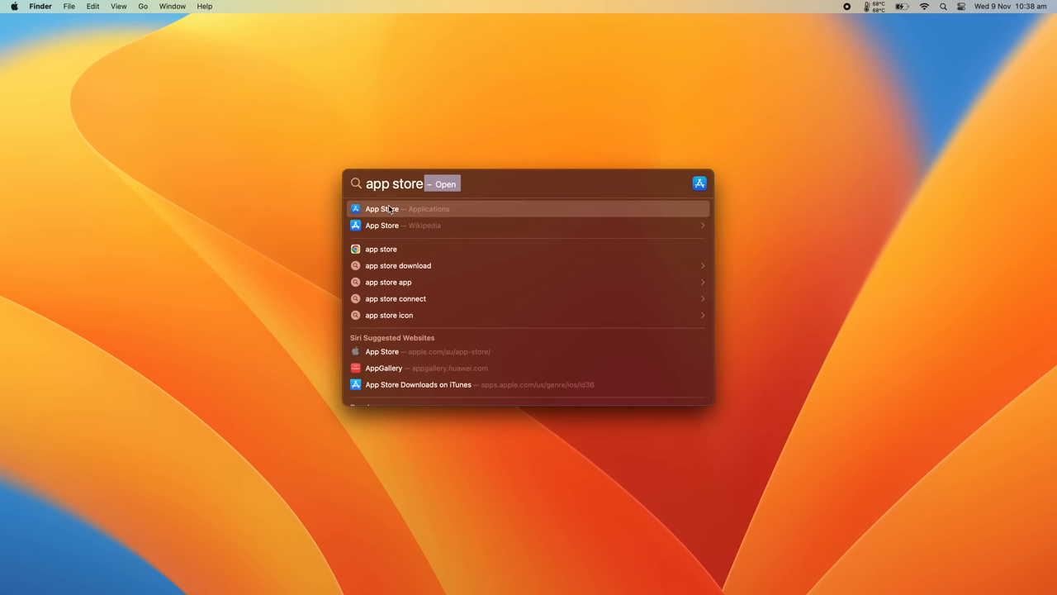
{"action": "left_click", "coordinate": [382, 208]}
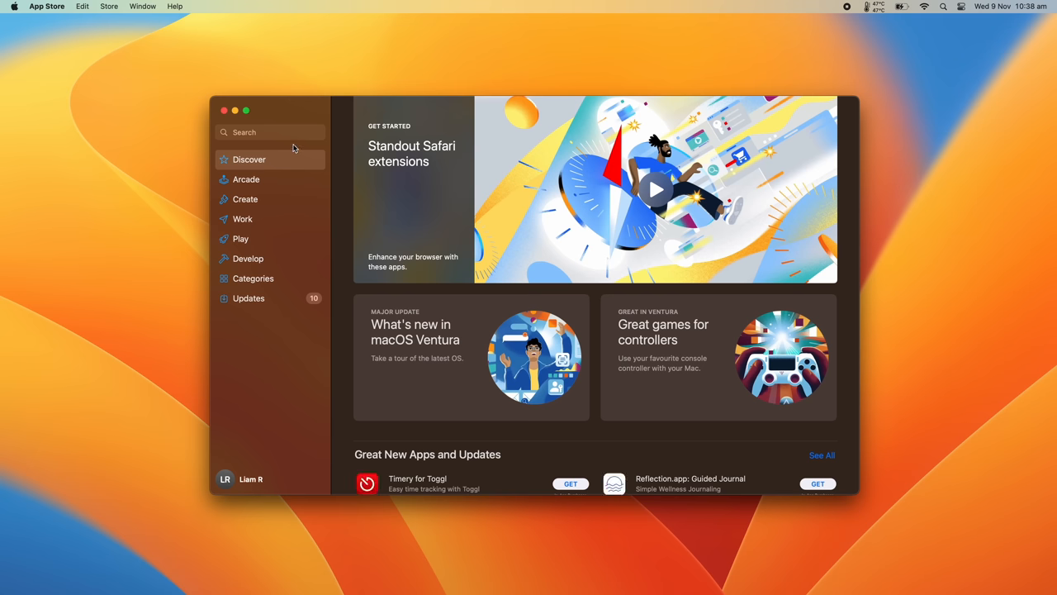
{"action": "type", "text": "res"}
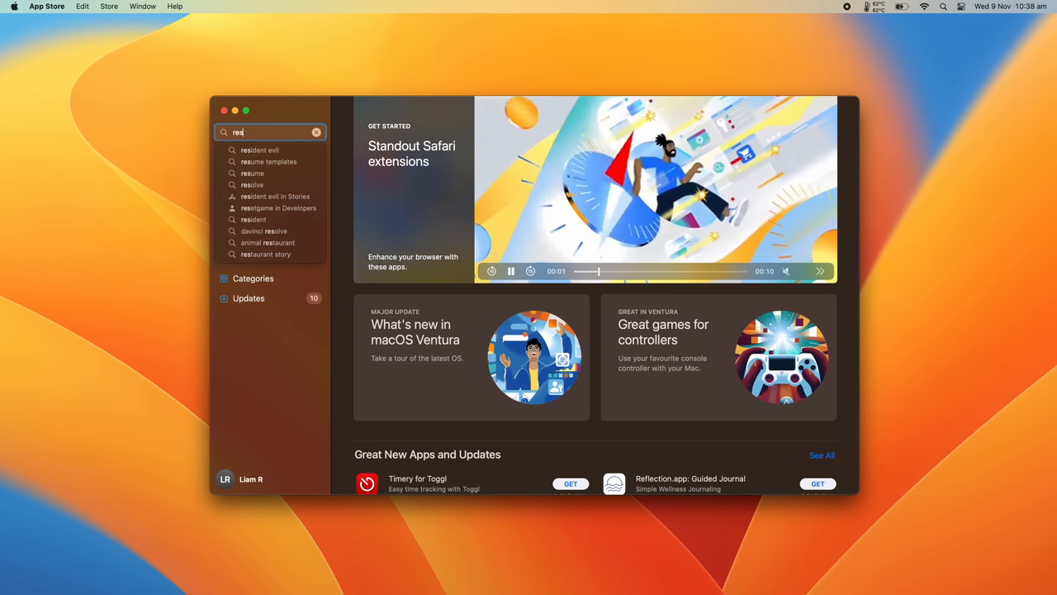
{"action": "left_click", "coordinate": [259, 150]}
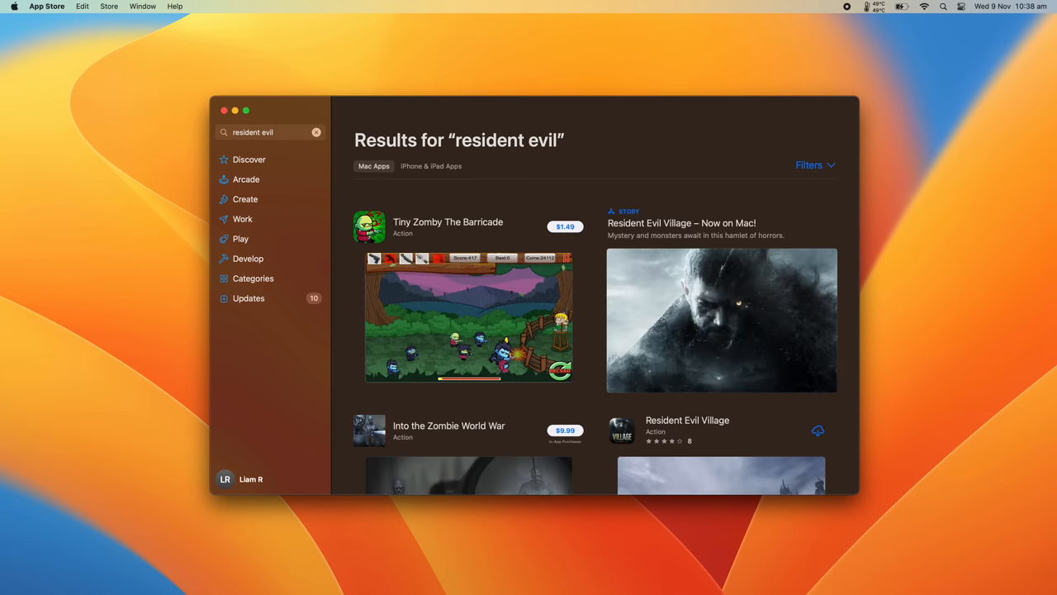
{"action": "scroll", "scroll_direction": "down", "scroll_amount": 3}
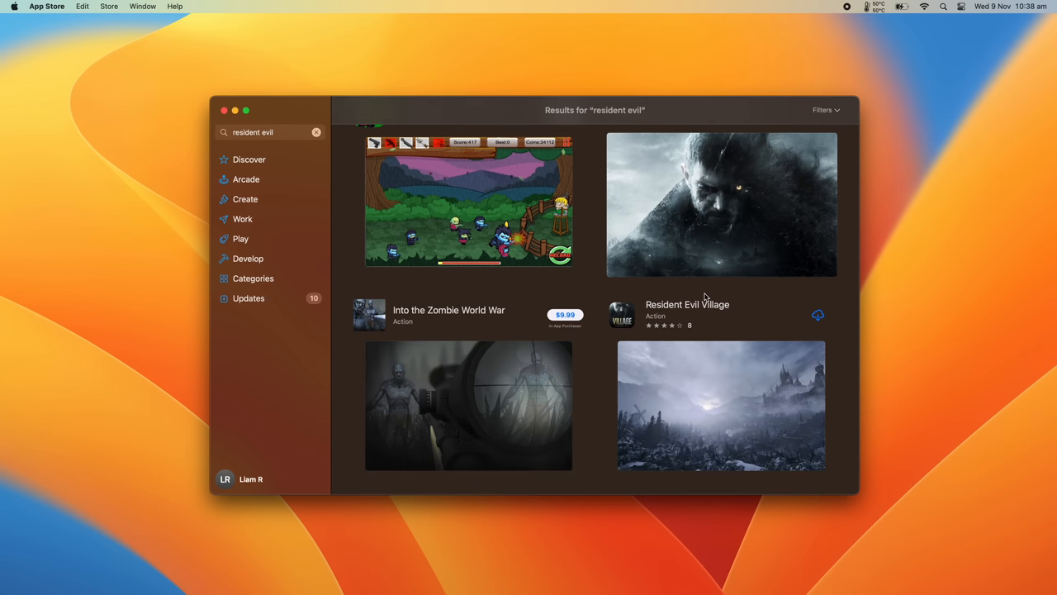
{"action": "scroll", "scroll_direction": "down", "scroll_amount": 3}
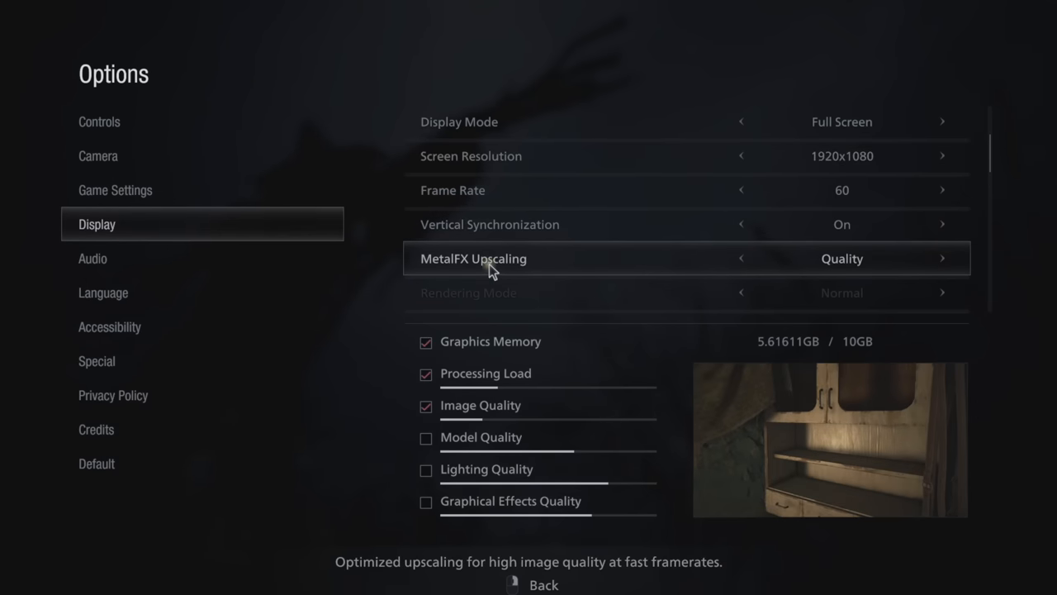
{"action": "mouse_move", "coordinate": [944, 265]}
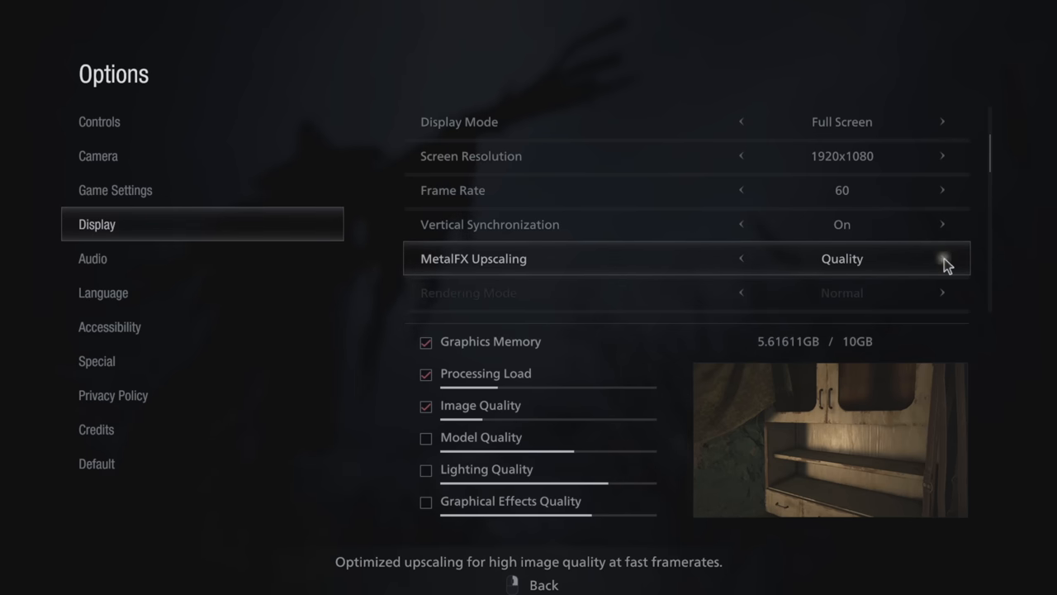
Step: Switch MetalFX Upscaling from Quality to Performance in the Display options
{"action": "left_click", "coordinate": [943, 259]}
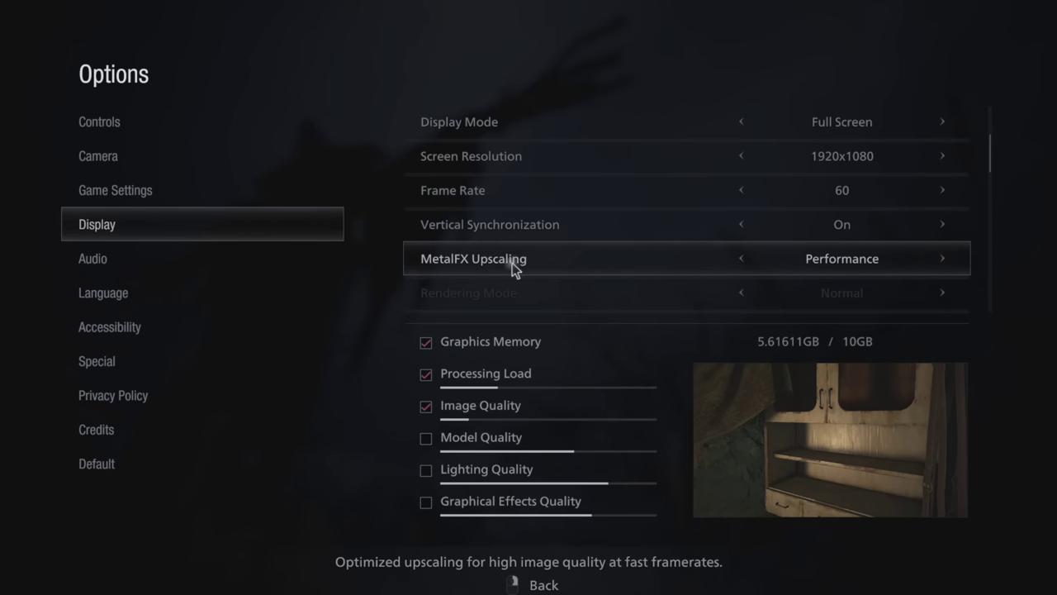
{"action": "mouse_move", "coordinate": [466, 274]}
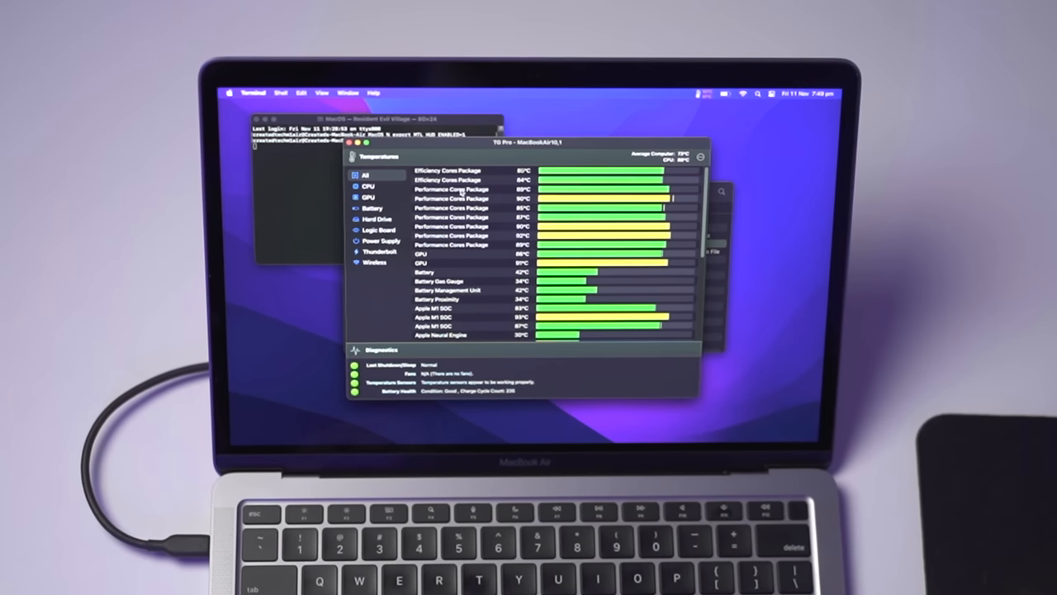
{"action": "left_click", "coordinate": [452, 252]}
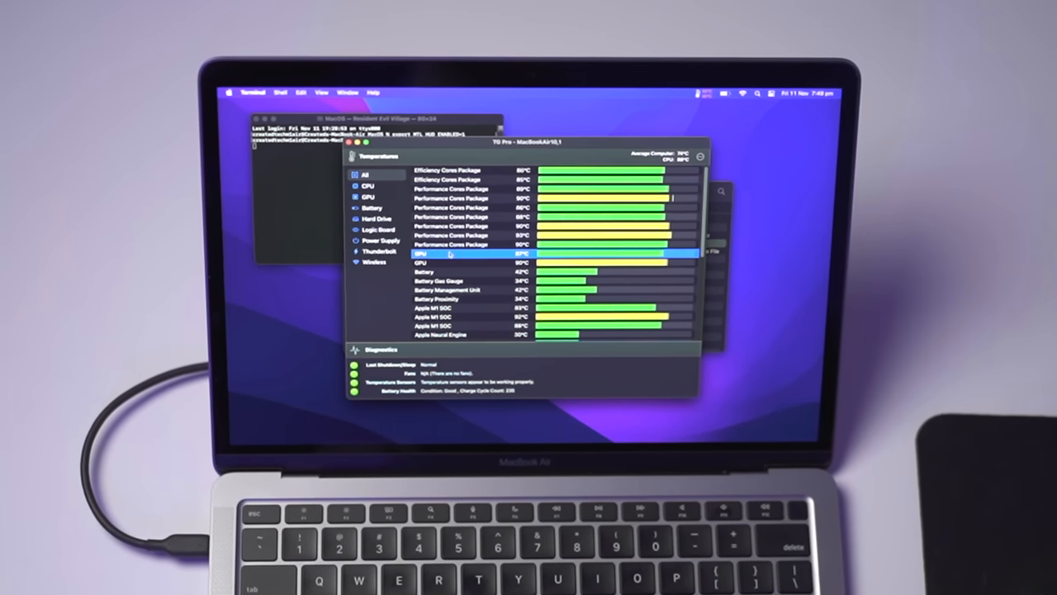